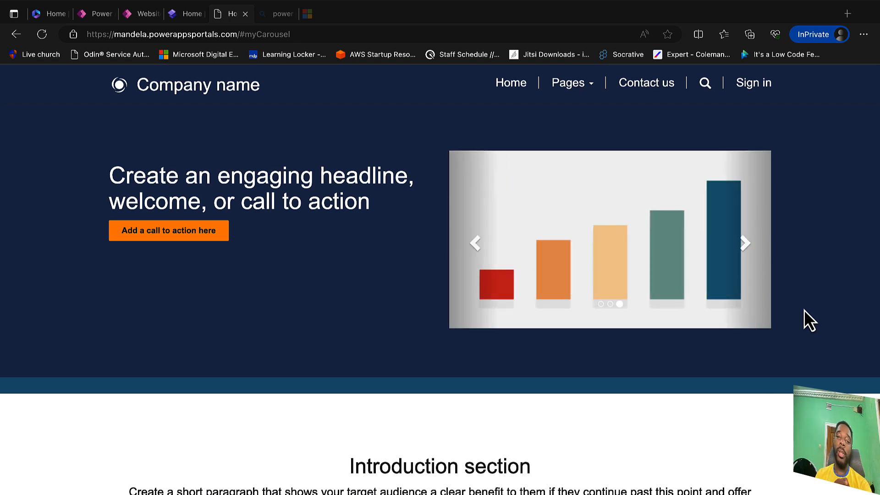
pyautogui.moveTo(398, 389)
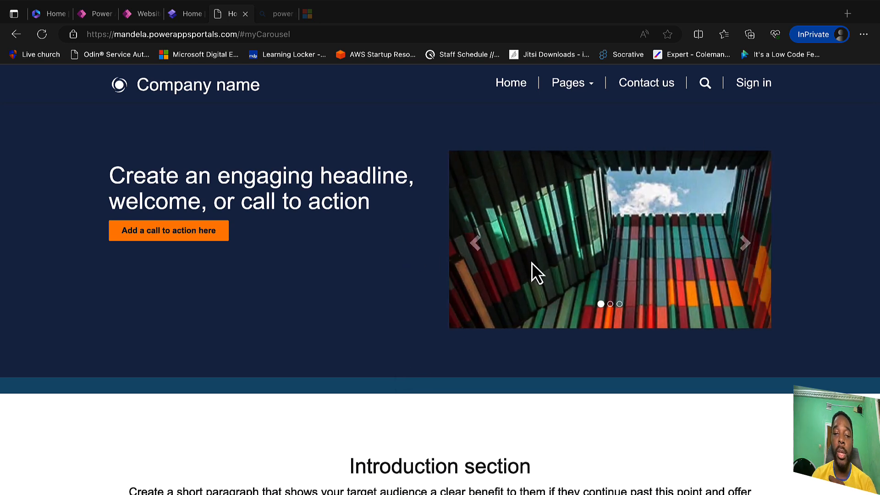
pyautogui.moveTo(683, 342)
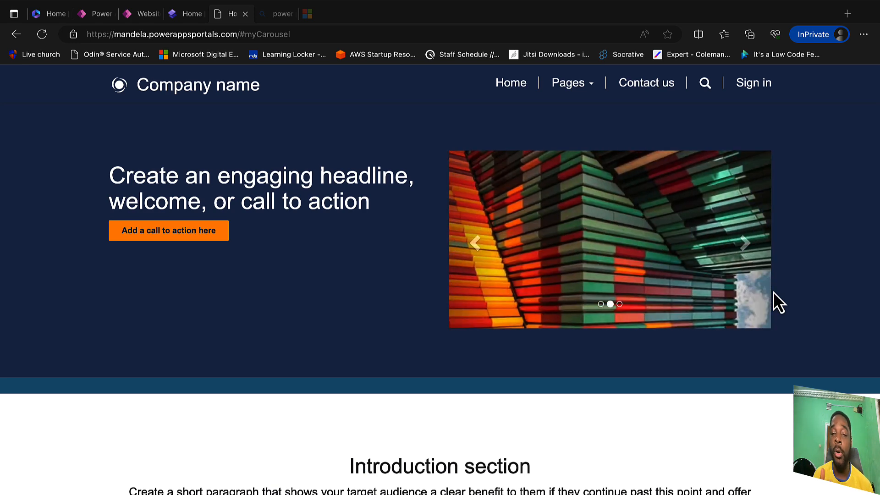
pyautogui.moveTo(624, 240)
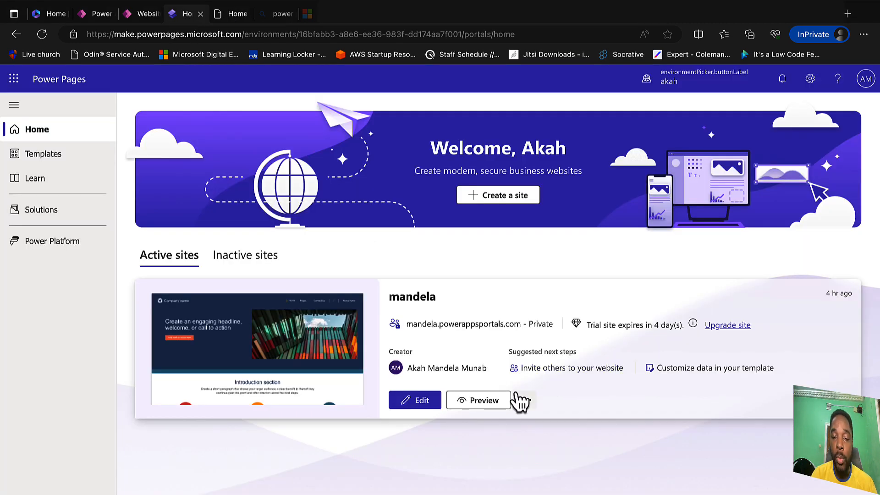
# - Start a new web template record from Portal Management's Web Templates list
pyautogui.click(525, 400)
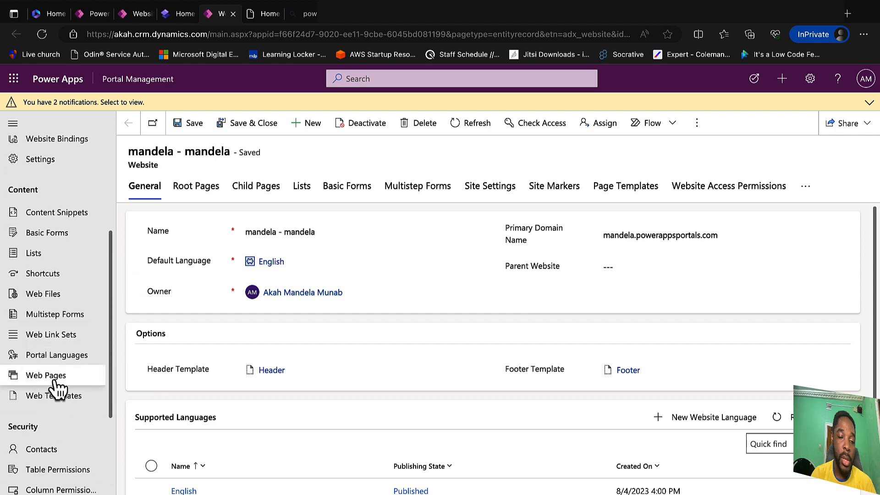
pyautogui.click(54, 396)
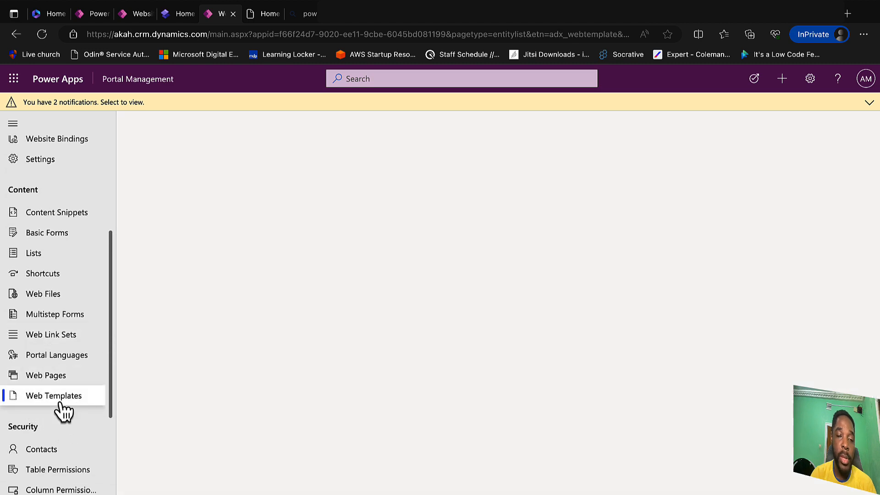
pyautogui.click(54, 396)
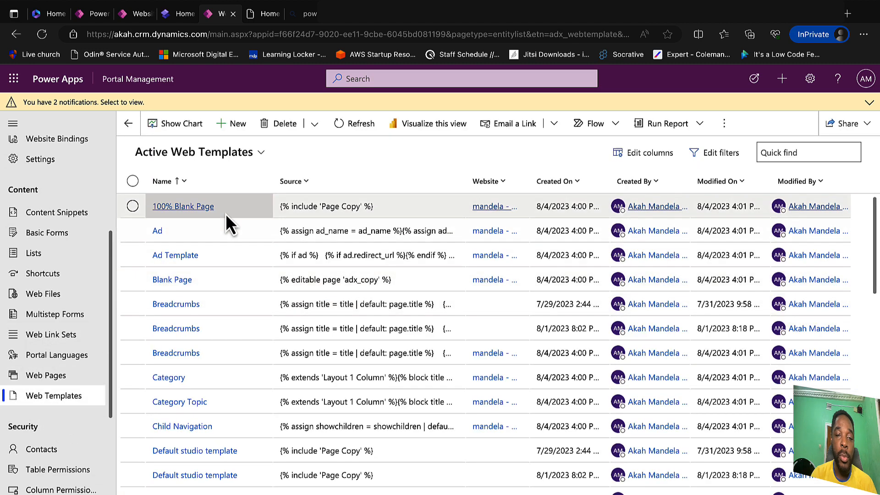
pyautogui.click(231, 123)
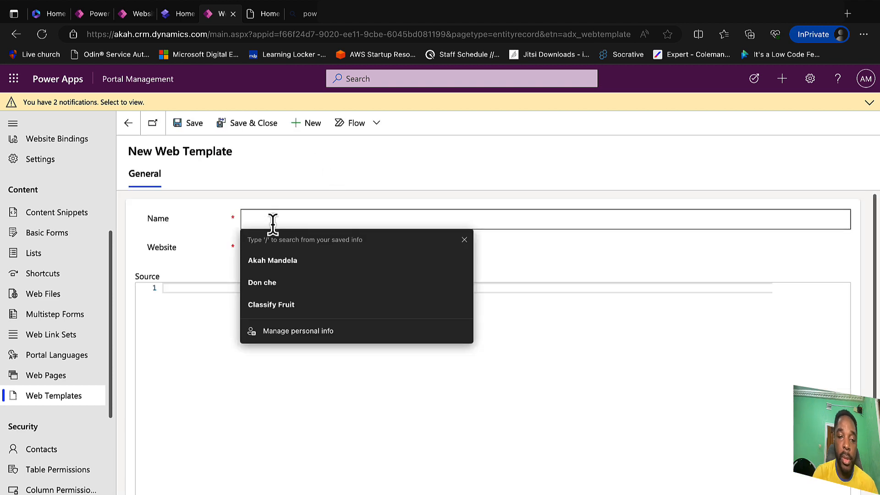
# - Name the template 'imageslider', link it to the mandela website, and save and close it
pyautogui.write('imageslider')
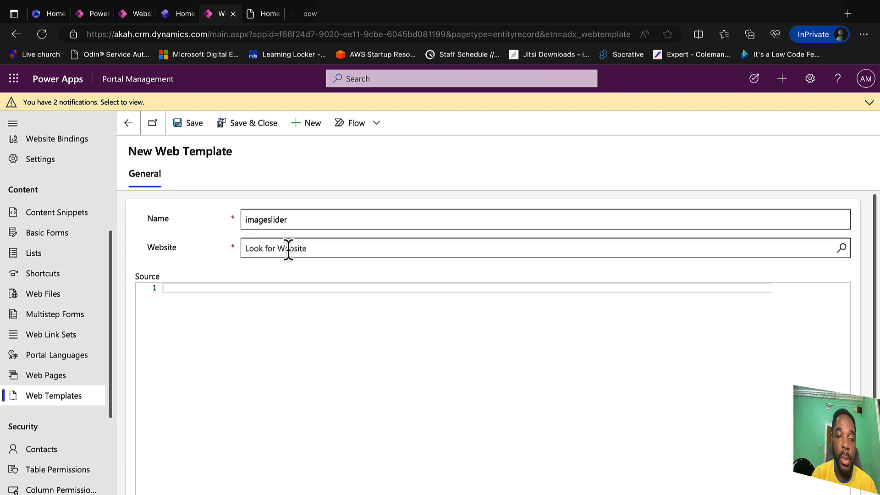
pyautogui.write('m')
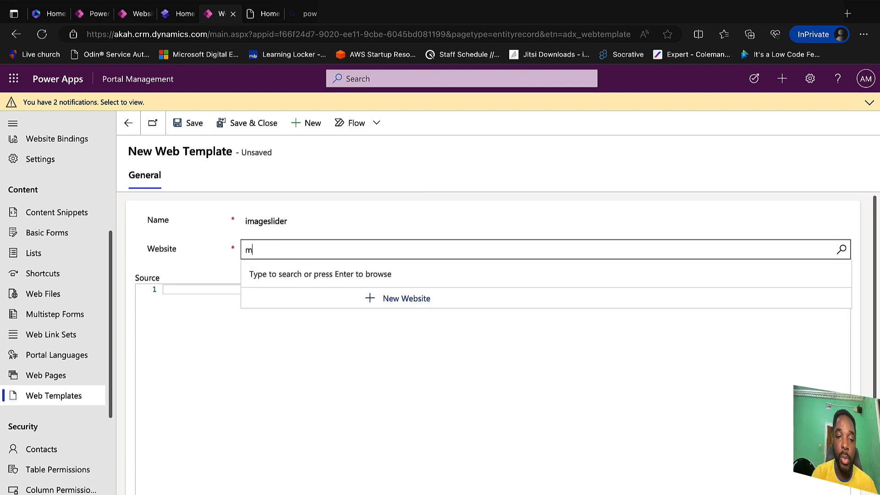
pyautogui.write('an')
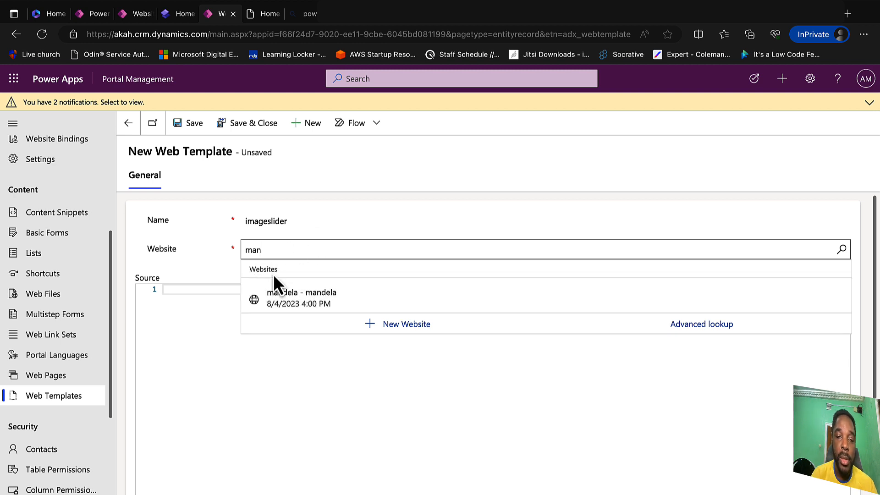
pyautogui.click(304, 292)
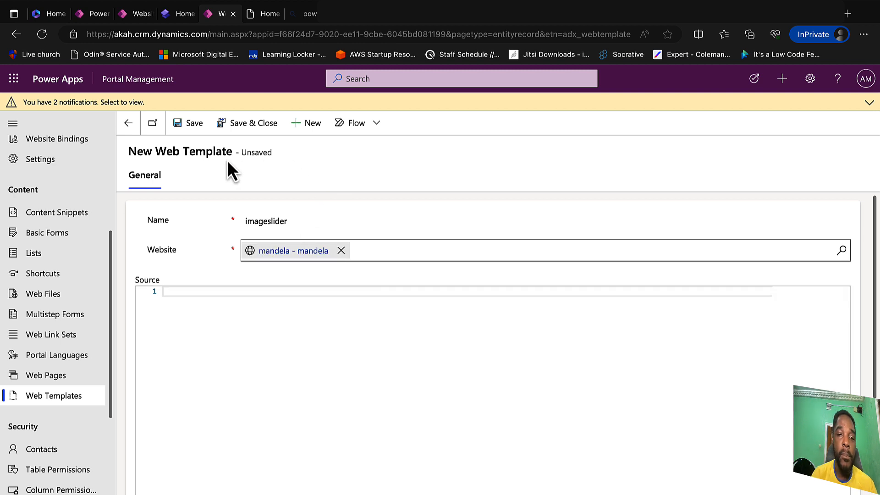
pyautogui.moveTo(259, 133)
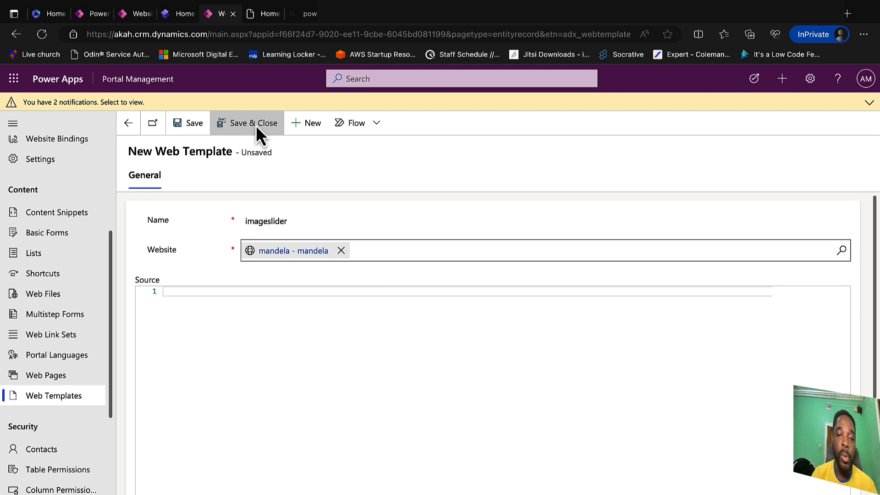
pyautogui.moveTo(257, 127)
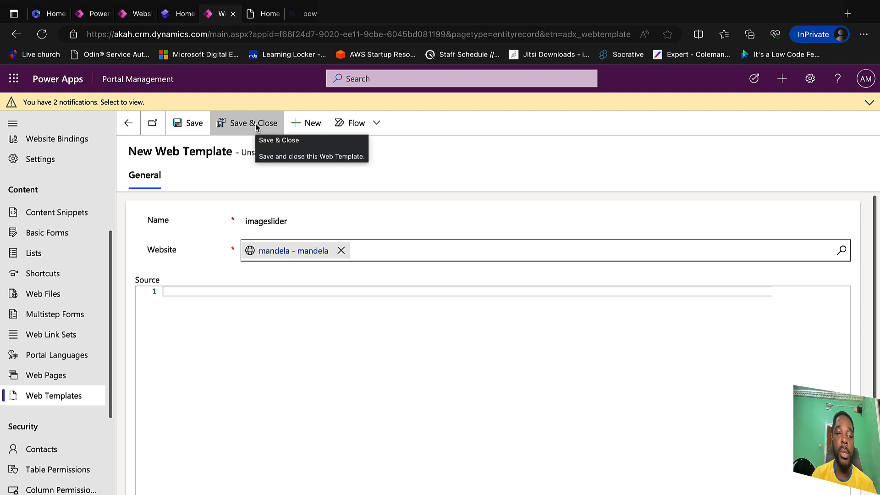
pyautogui.click(252, 123)
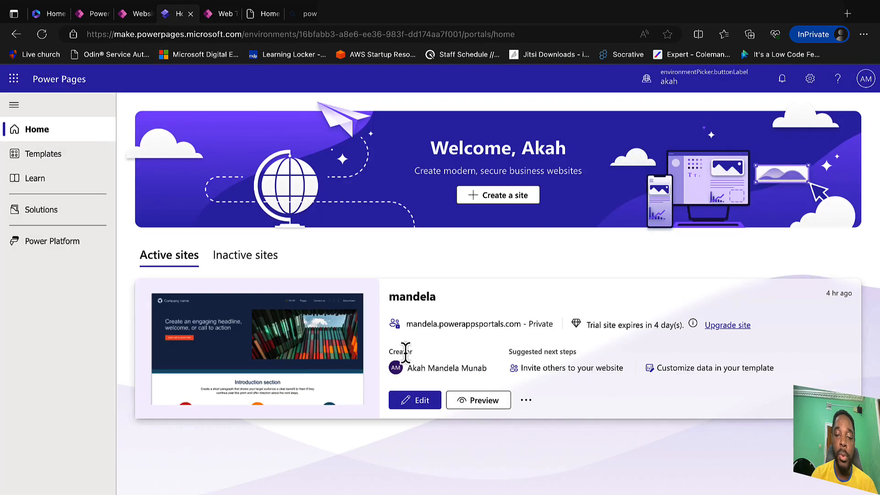
# - Edit the mandela site and request to edit the Home page's source code
pyautogui.click(415, 399)
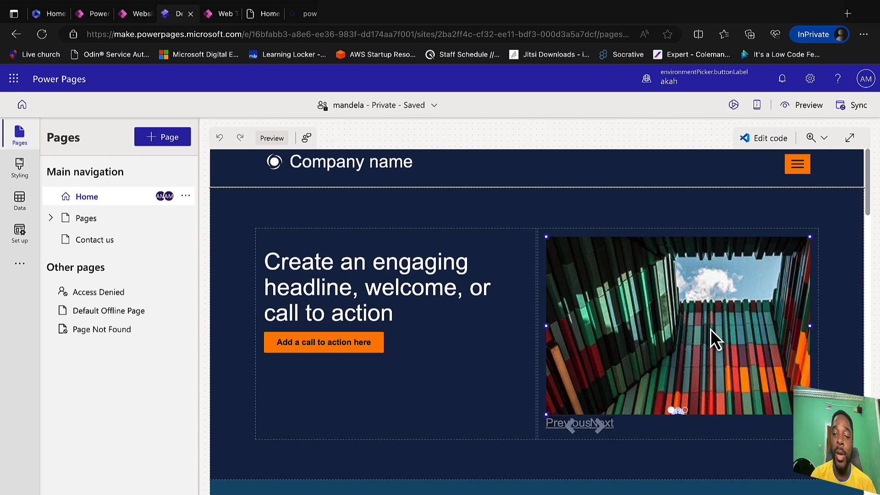
pyautogui.moveTo(687, 337)
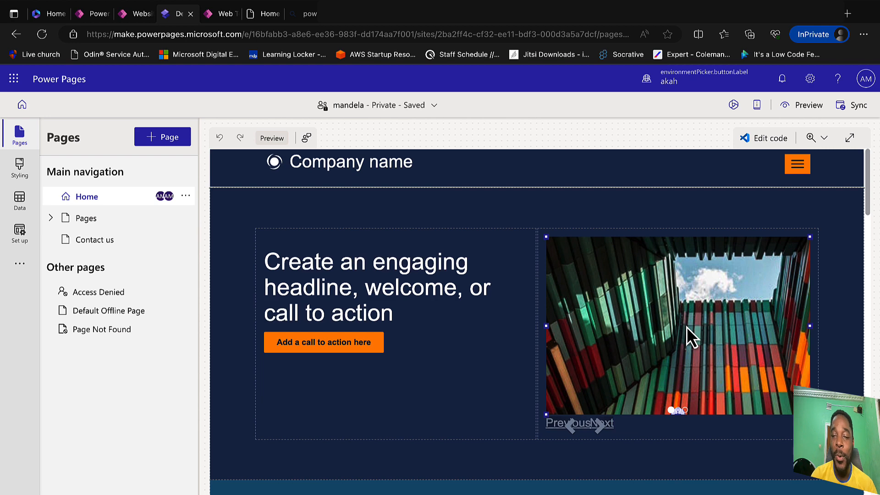
pyautogui.moveTo(686, 399)
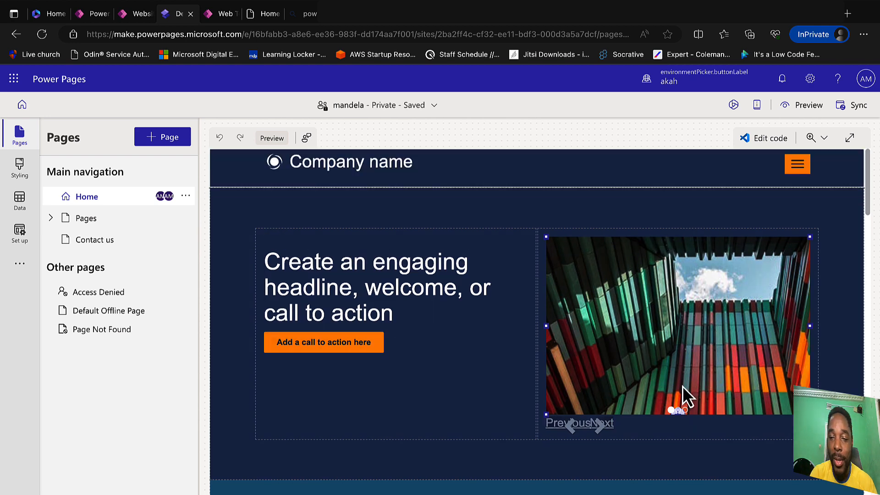
pyautogui.moveTo(724, 154)
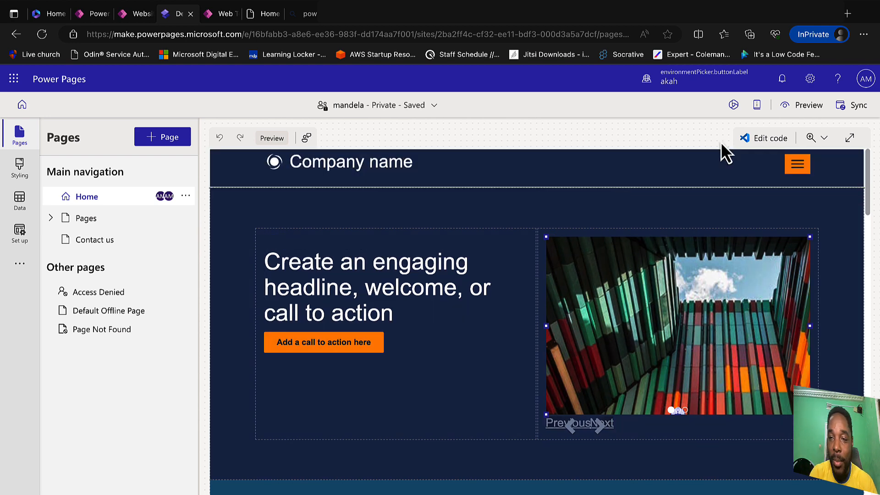
pyautogui.click(770, 137)
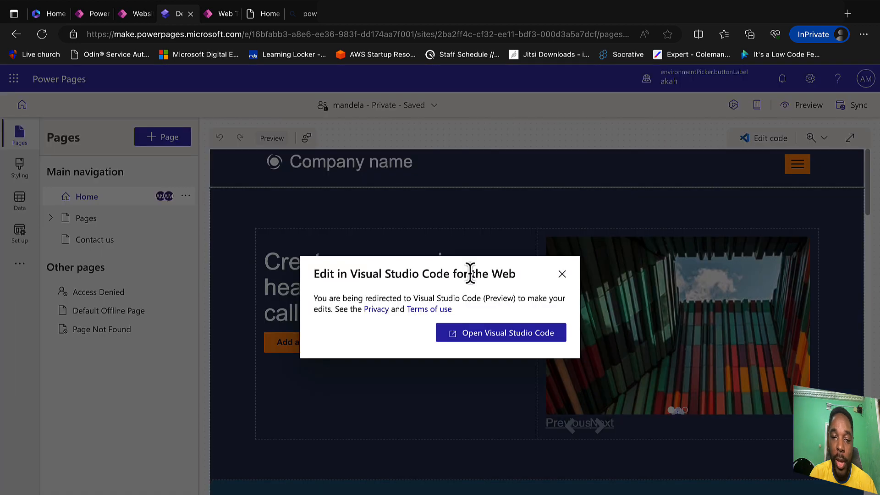
# - Continue into Visual Studio Code for the Web and show the site's web template files
pyautogui.click(501, 332)
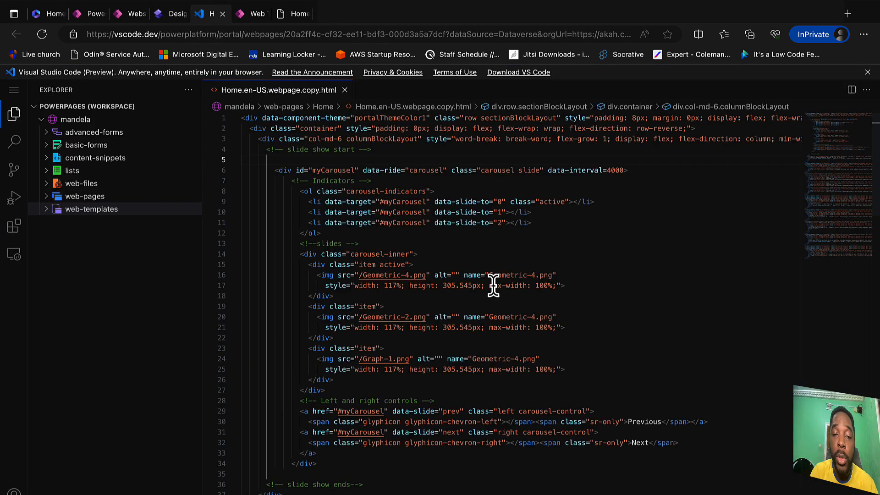
pyautogui.moveTo(372, 207)
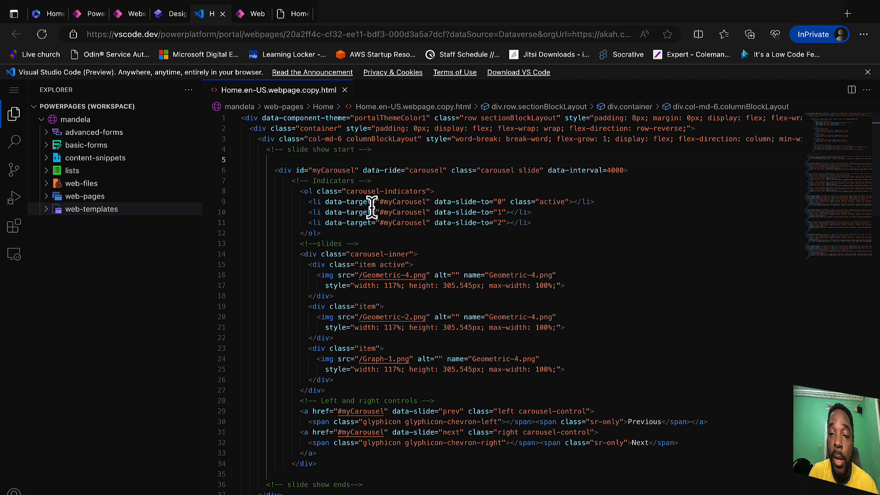
pyautogui.moveTo(458, 230)
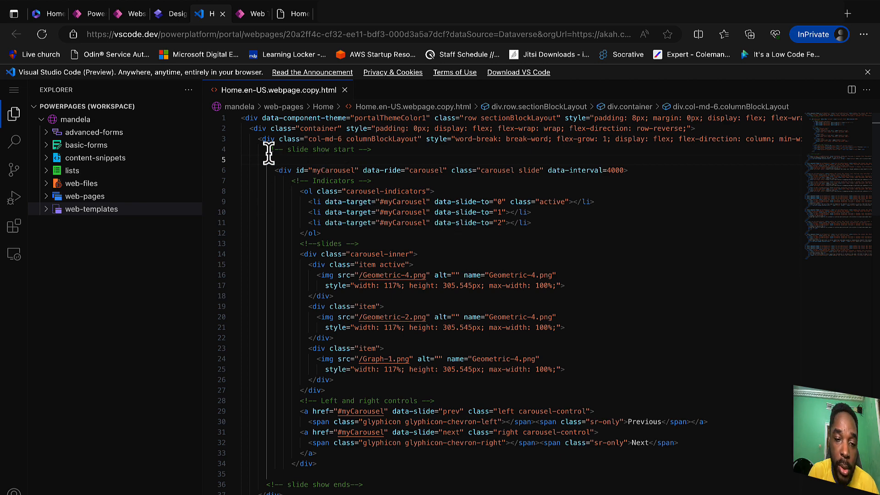
pyautogui.moveTo(335, 462)
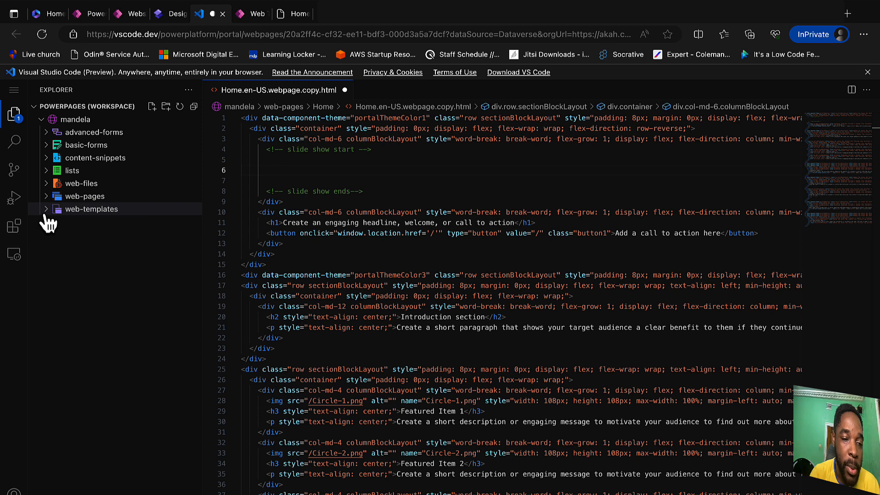
pyautogui.click(91, 209)
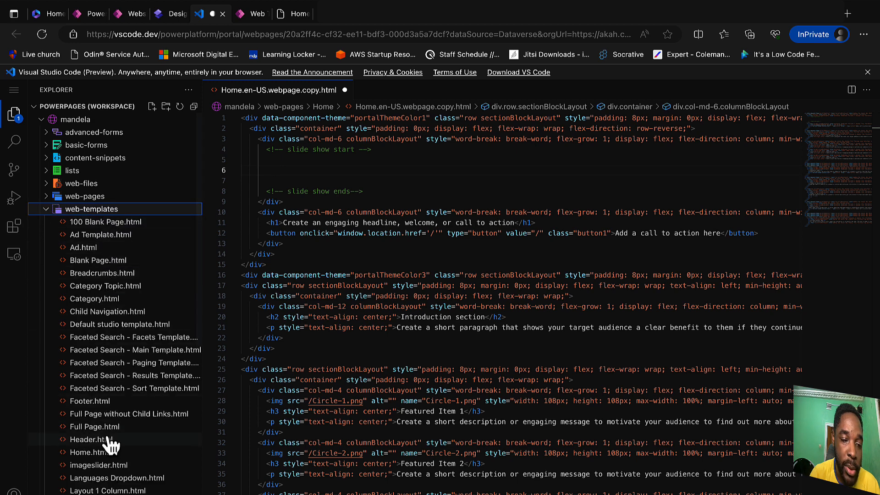
pyautogui.moveTo(71, 482)
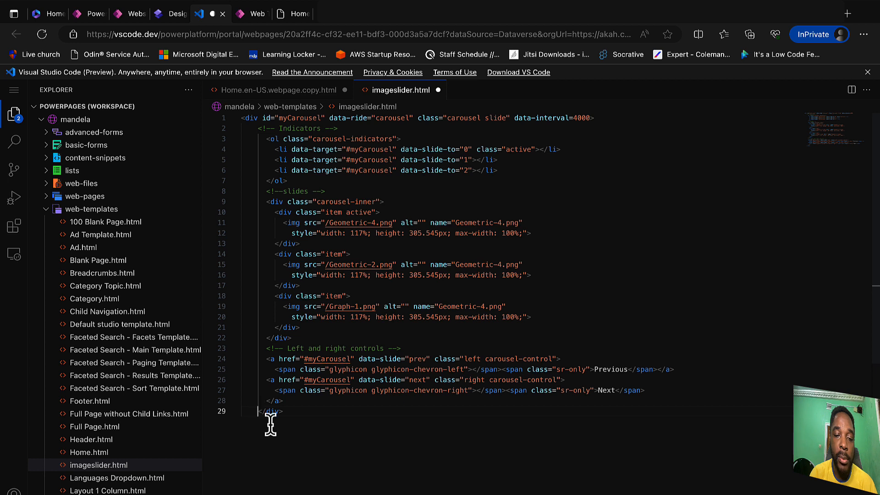
# - Add a manifest block with type Functional and interval/indicator parameters below the carousel markup
pyautogui.press('Enter')
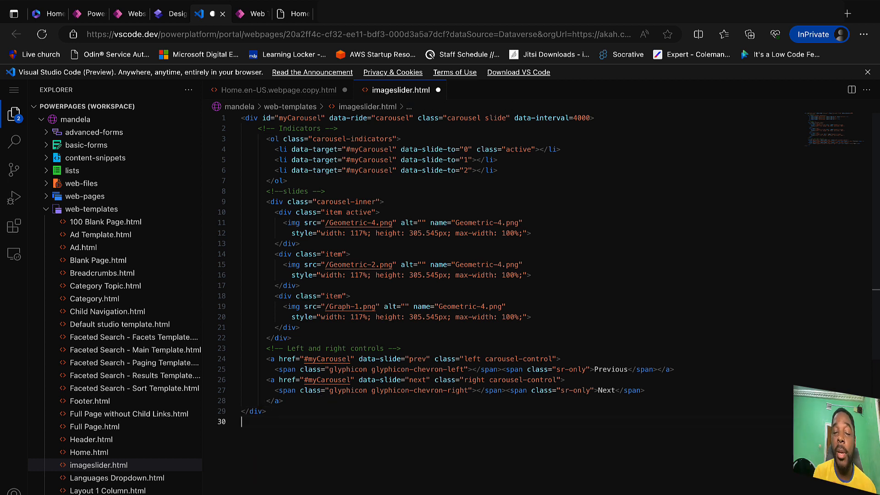
pyautogui.press('Enter')
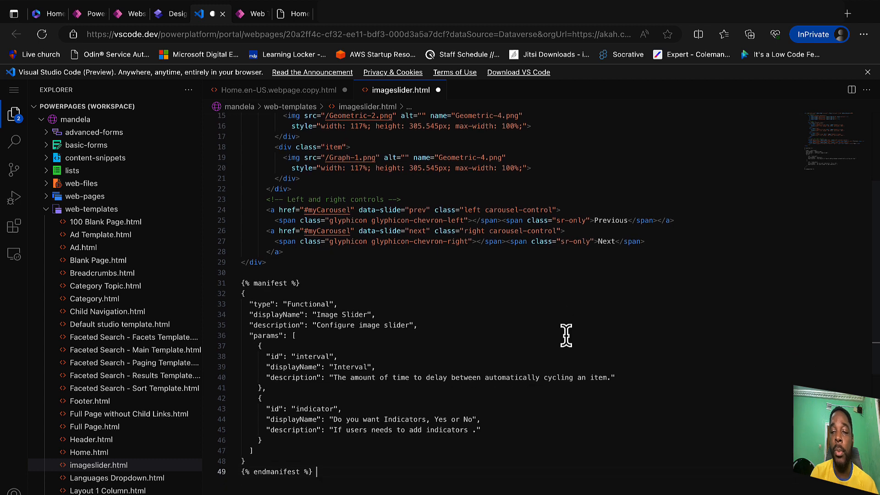
pyautogui.scroll(-3)
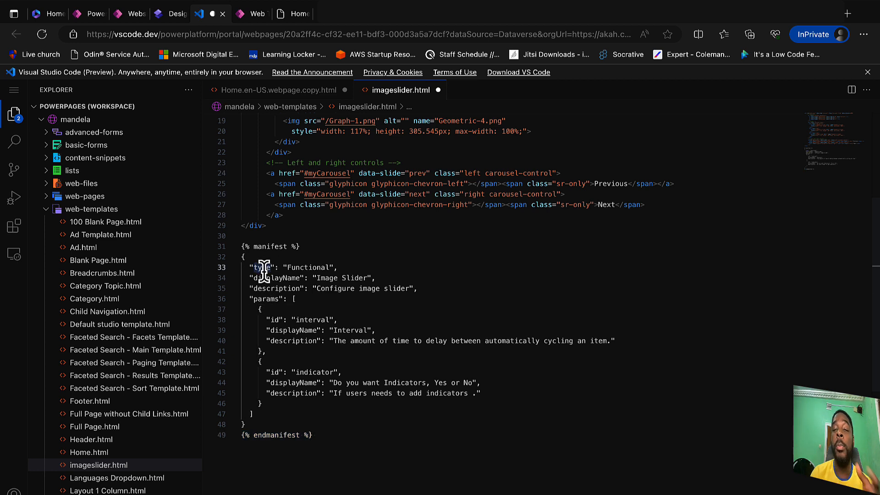
pyautogui.doubleClick(308, 268)
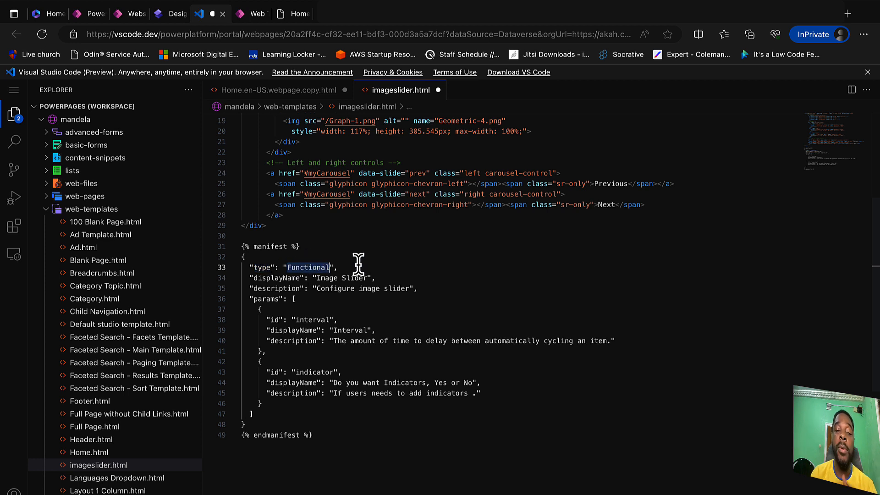
pyautogui.moveTo(169, 14)
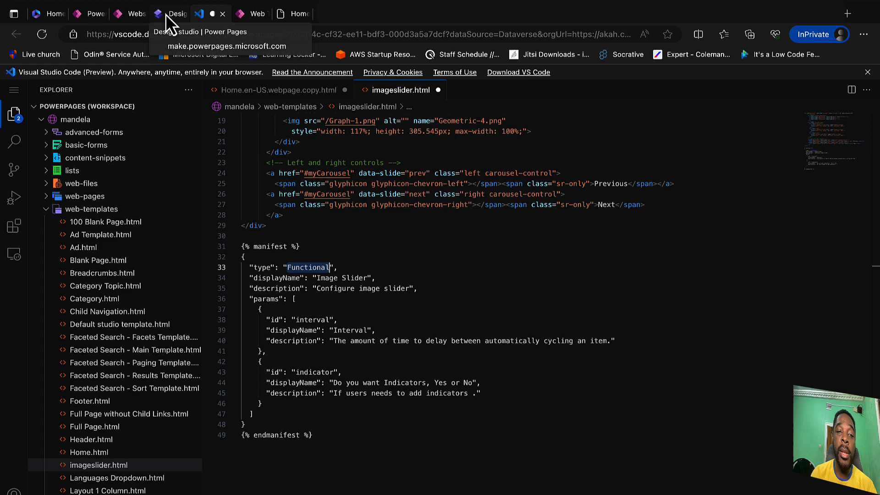
pyautogui.click(170, 13)
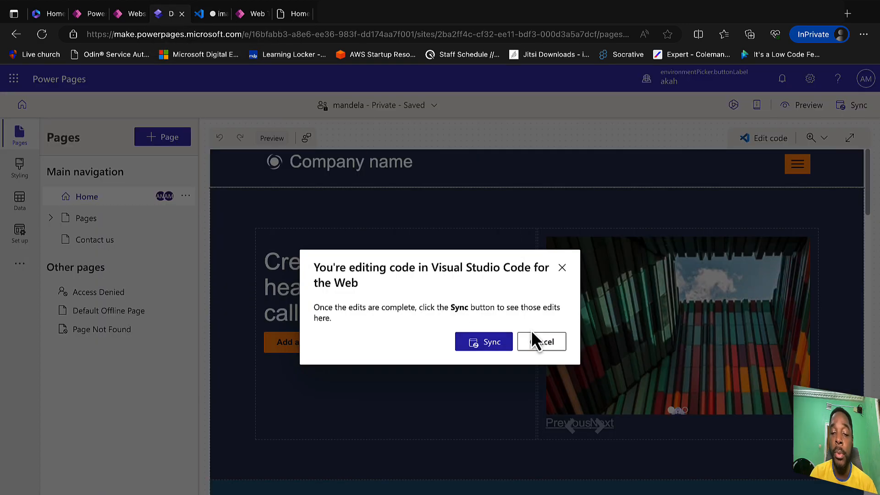
pyautogui.click(543, 341)
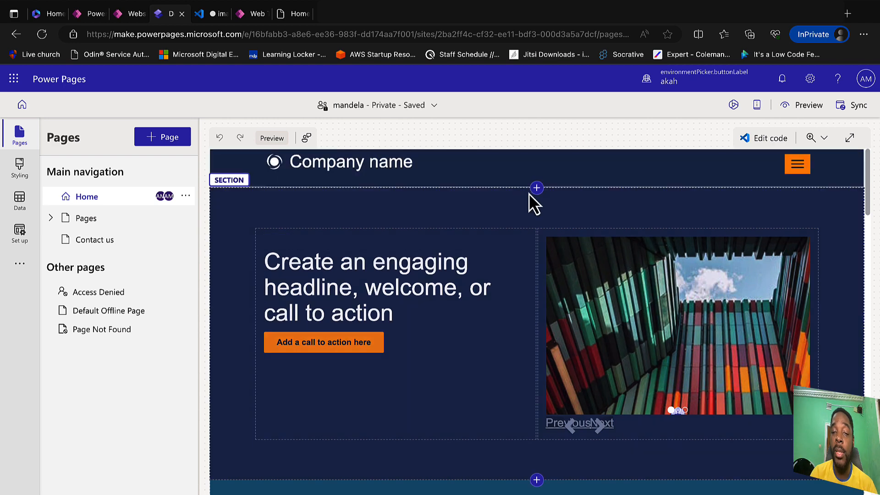
pyautogui.moveTo(537, 187)
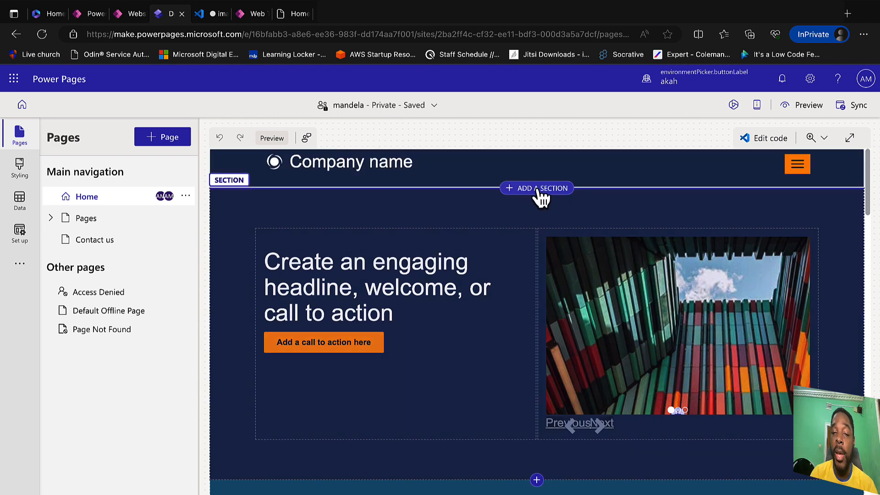
pyautogui.click(537, 187)
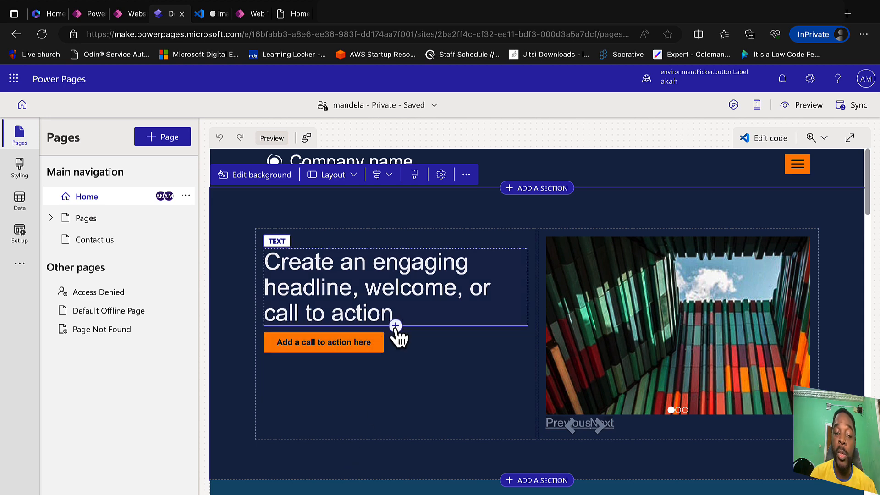
pyautogui.click(395, 327)
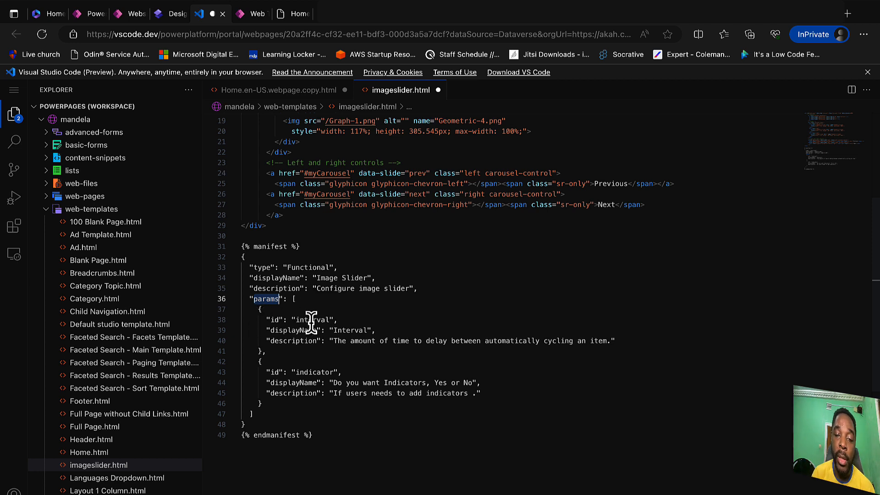
# - Review the manifest's indicator parameter id, then switch to the live website's Home page
pyautogui.doubleClick(314, 373)
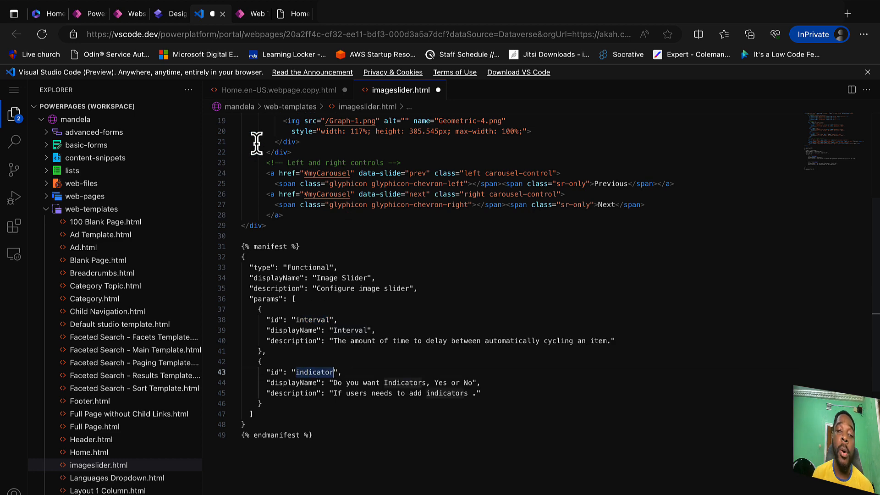
pyautogui.click(293, 14)
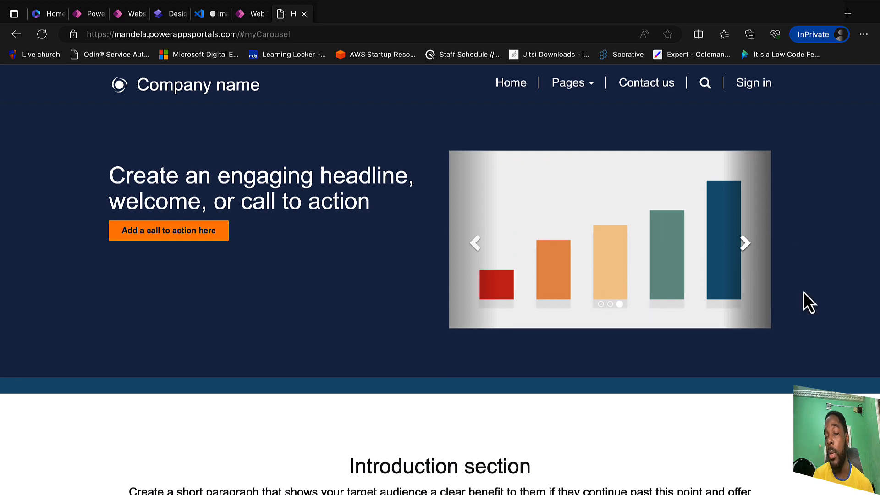
pyautogui.moveTo(641, 315)
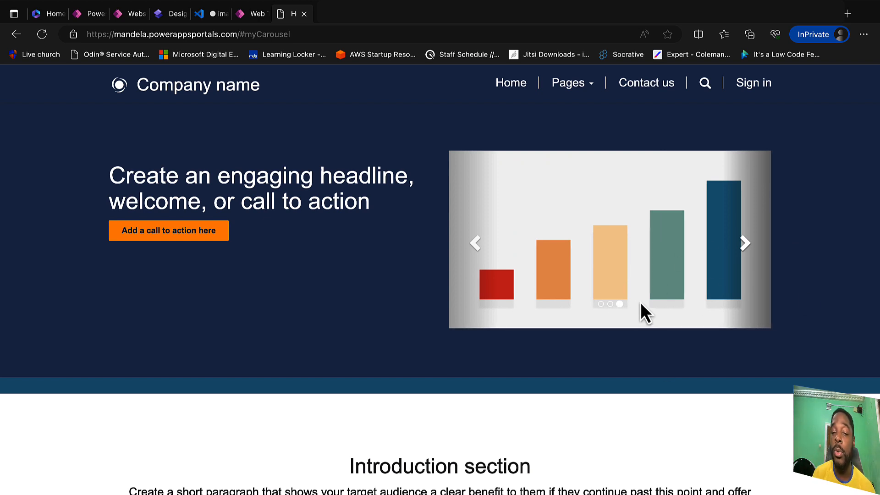
pyautogui.moveTo(654, 325)
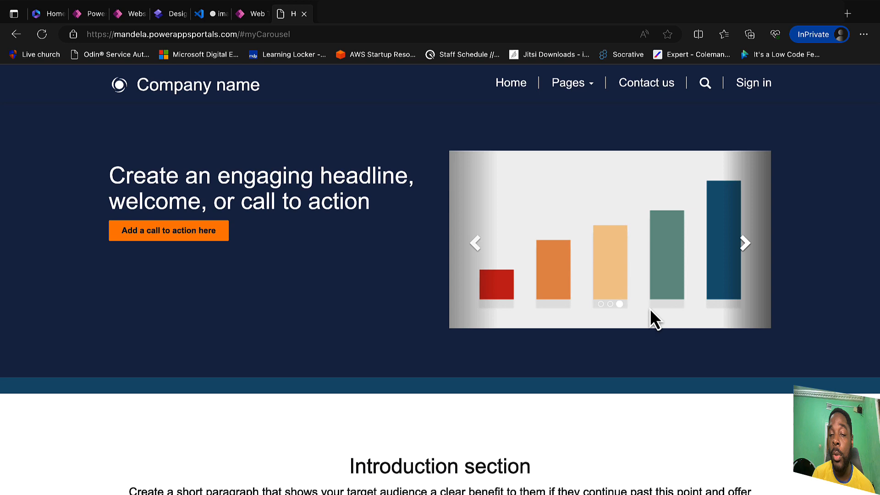
pyautogui.moveTo(621, 330)
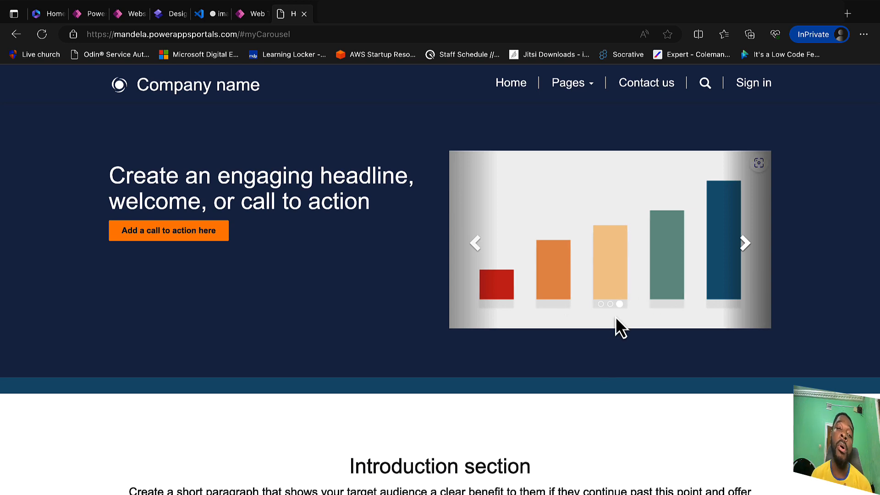
# - Return from the live site to the imageslider template code
pyautogui.click(201, 13)
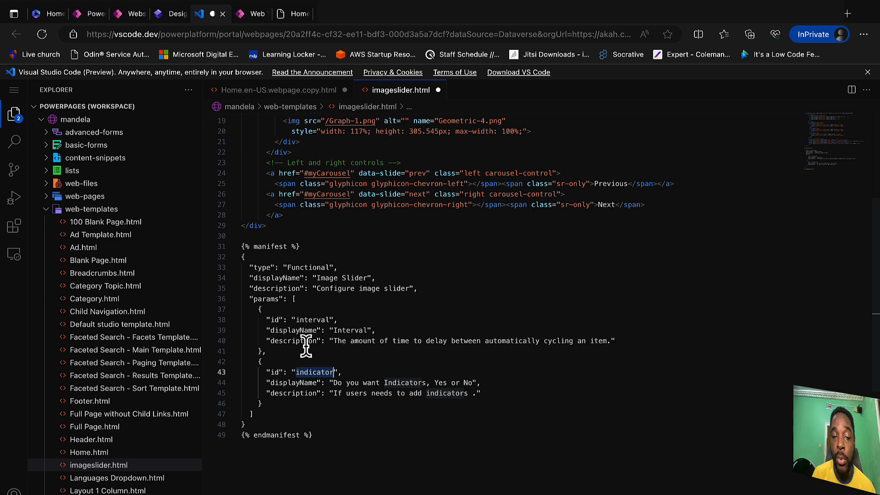
pyautogui.moveTo(351, 431)
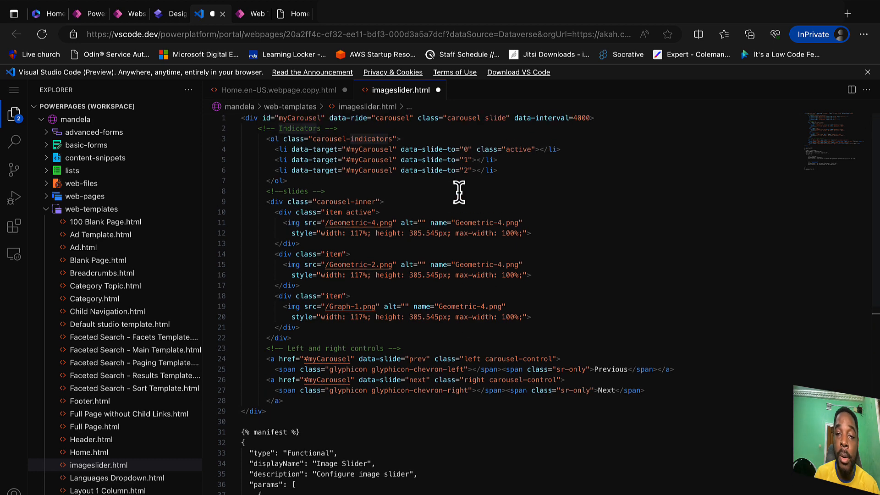
pyautogui.moveTo(665, 244)
pyautogui.write('{{interval}}')
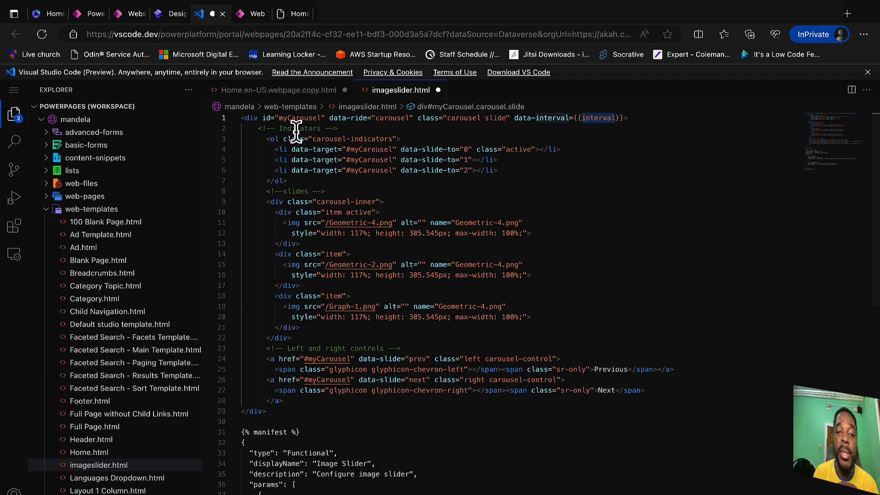
pyautogui.moveTo(288, 146)
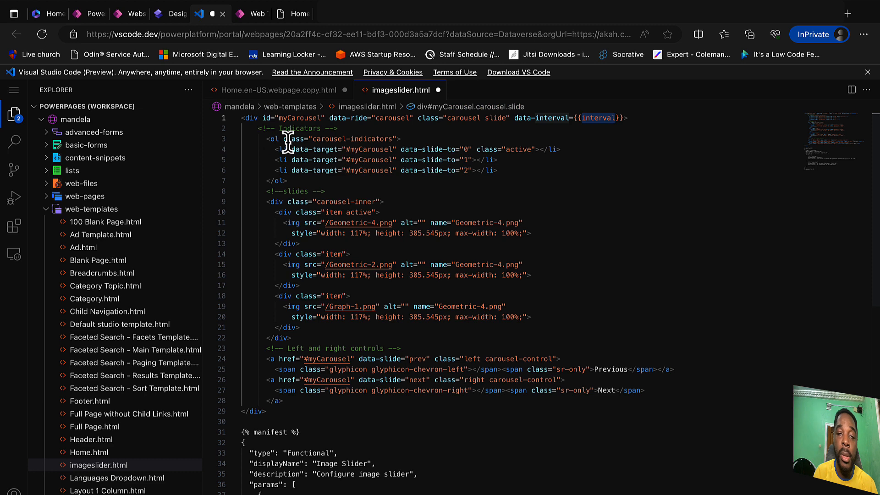
# - Select the carousel-indicators list after replacing data-interval 4000 with {{interval}}
pyautogui.click(290, 180)
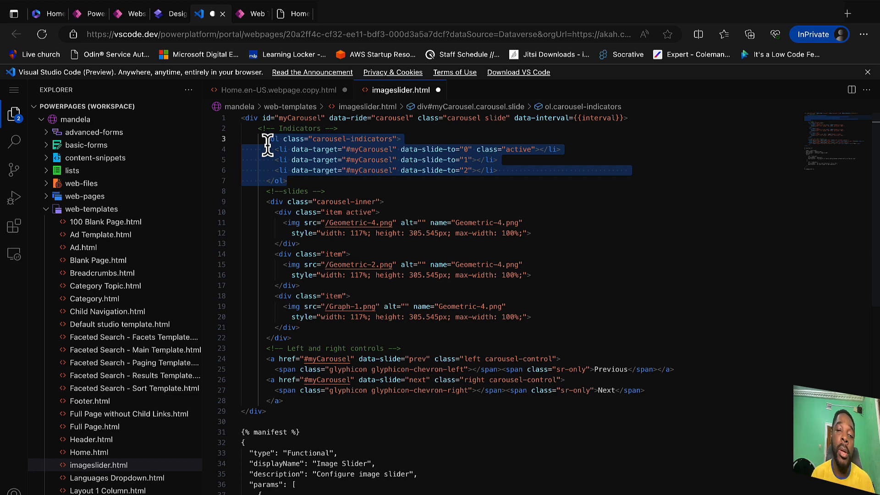
# - Wrap the indicators list in {% if {{indicator}} == 'Yes' %} … {% endif %} and save
pyautogui.click(354, 128)
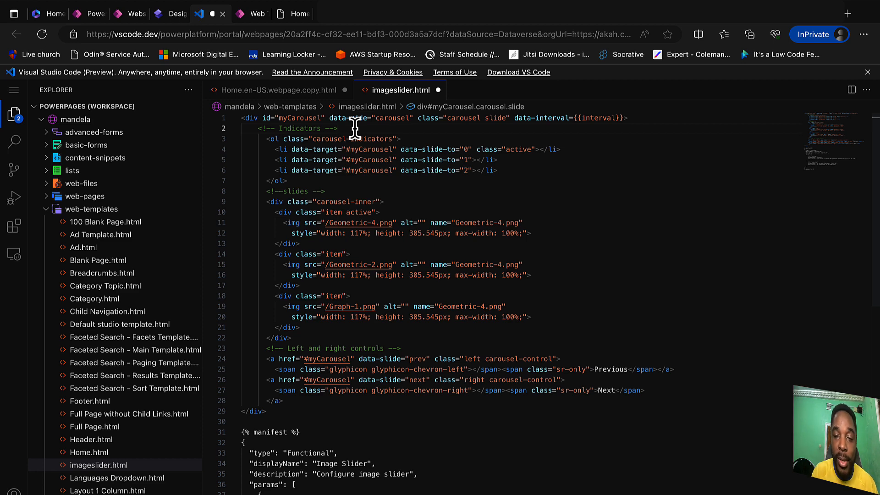
pyautogui.press('Enter')
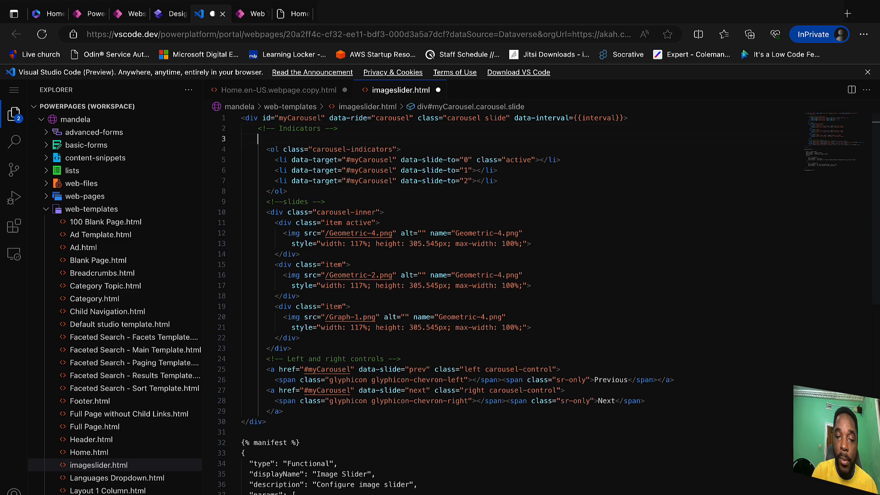
pyautogui.write('{}')
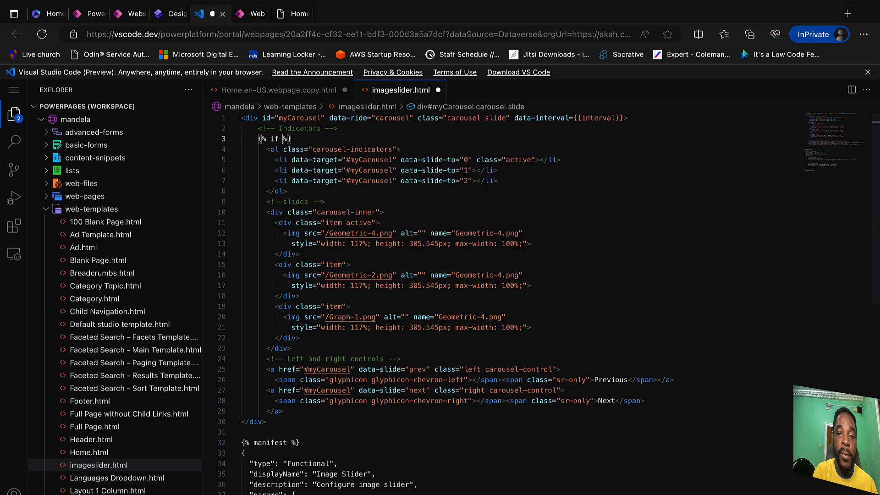
pyautogui.moveTo(363, 416)
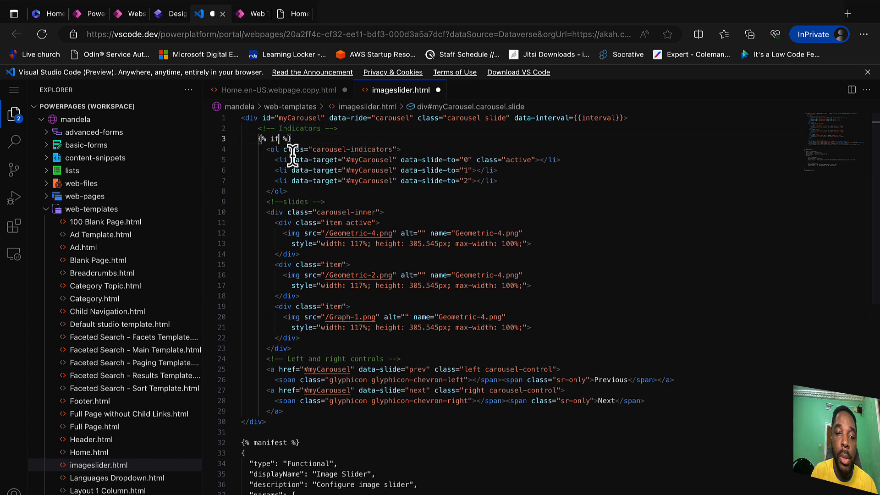
pyautogui.write('indicator}} ==')
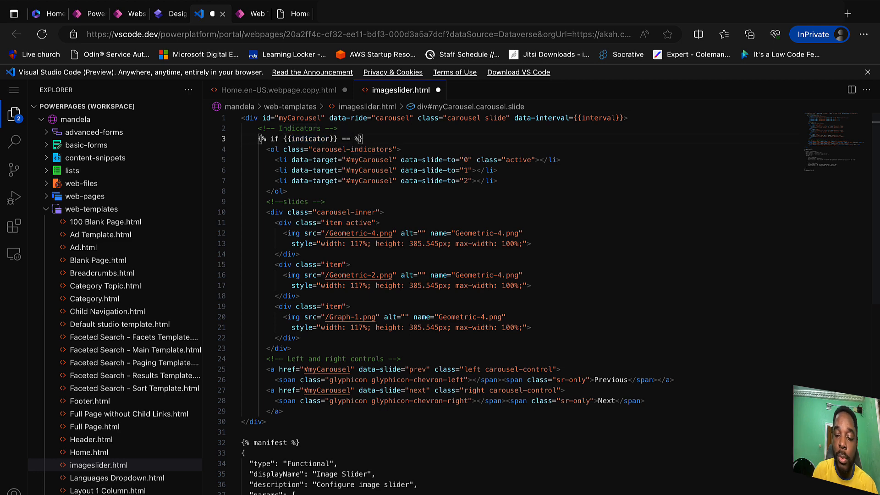
pyautogui.write("''")
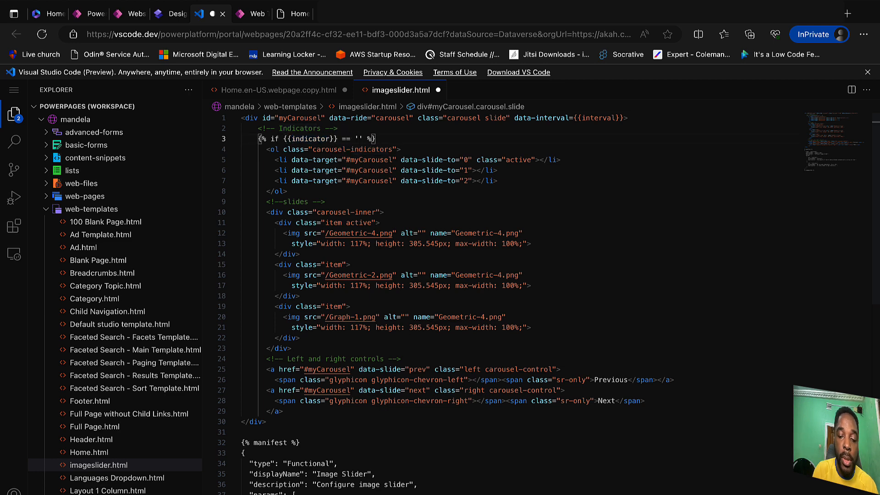
pyautogui.write('Yes')
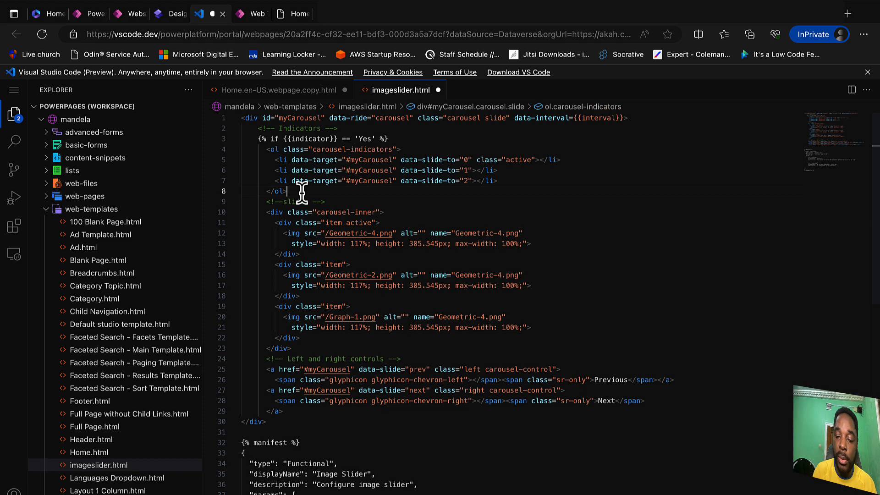
pyautogui.press('Enter')
pyautogui.write('{%endif')
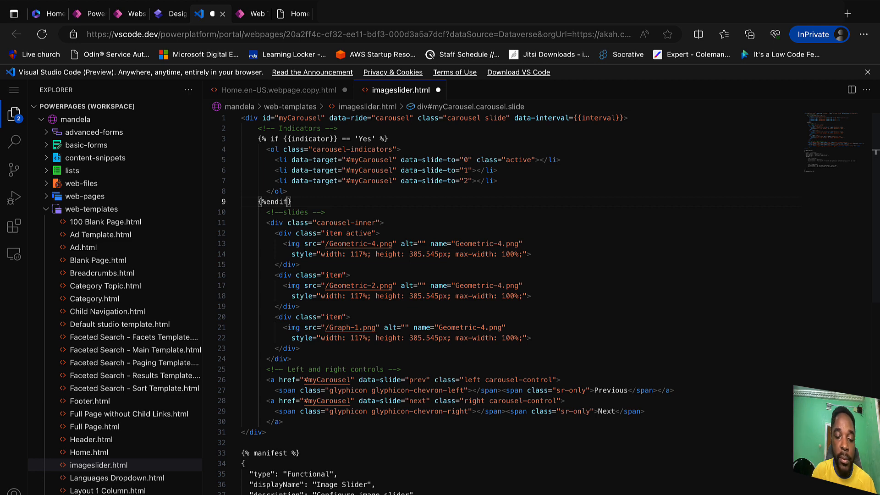
pyautogui.write('%')
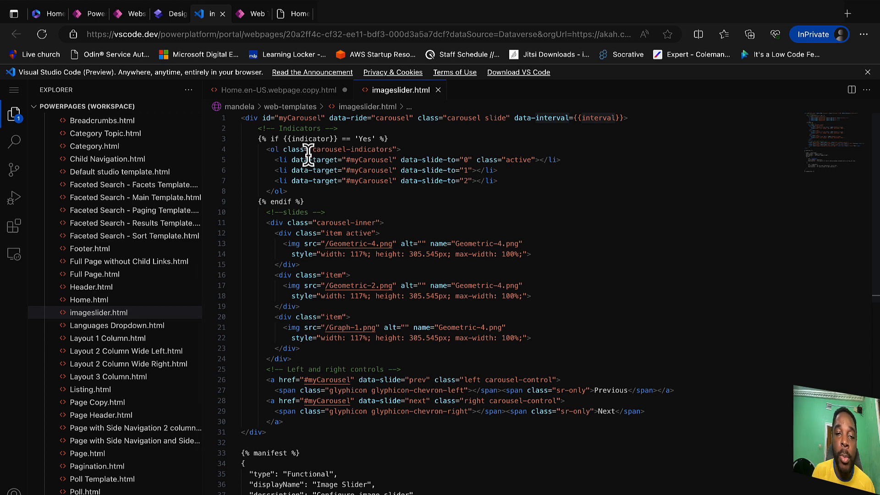
# - In Home.en-US.webpage.copy.html, add a {% include "imageslider" %} tag in the slide show section
pyautogui.click(274, 90)
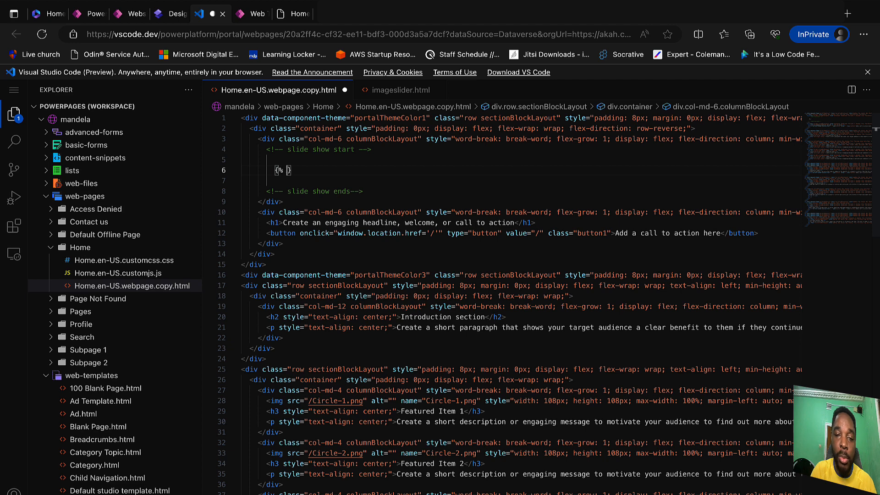
pyautogui.write('includ')
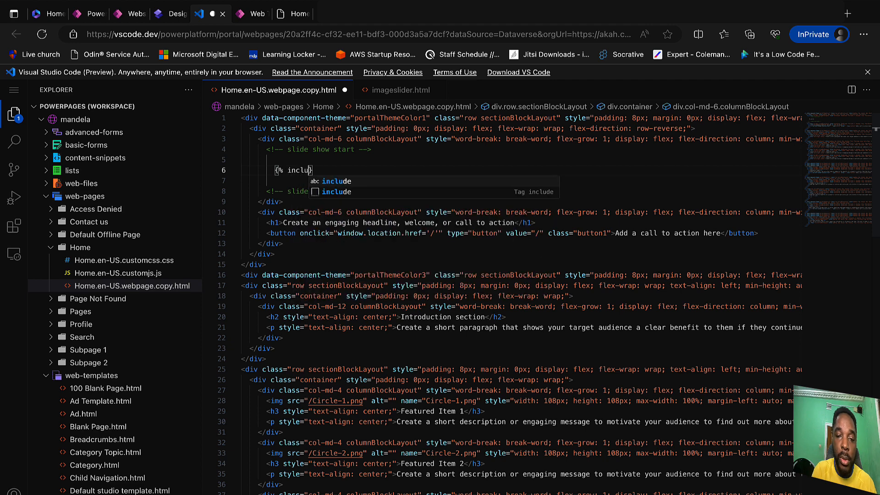
pyautogui.press('Tab')
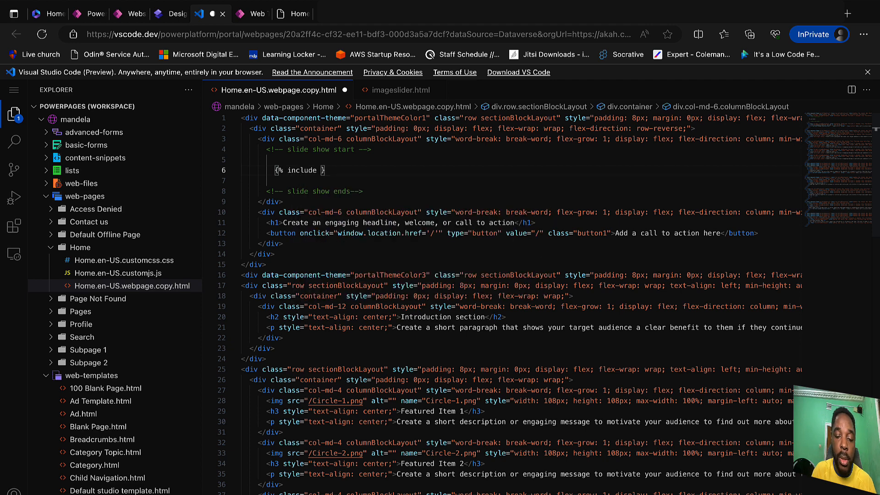
pyautogui.write('""')
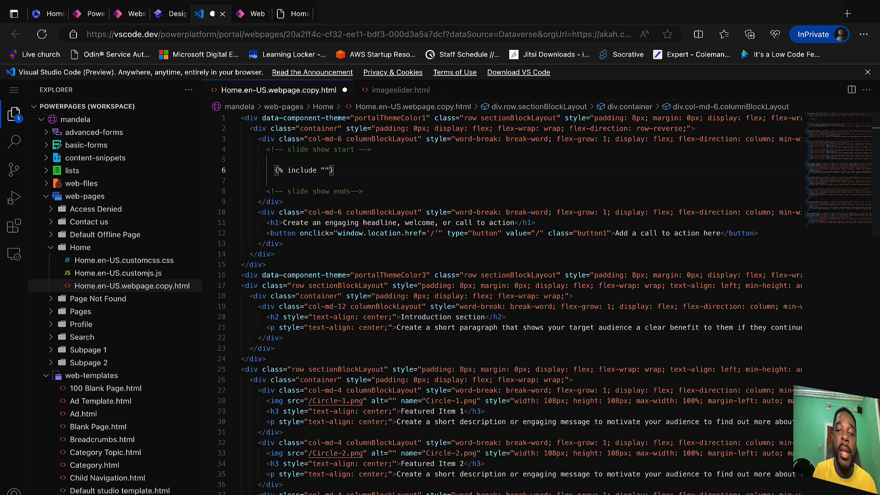
pyautogui.write('i')
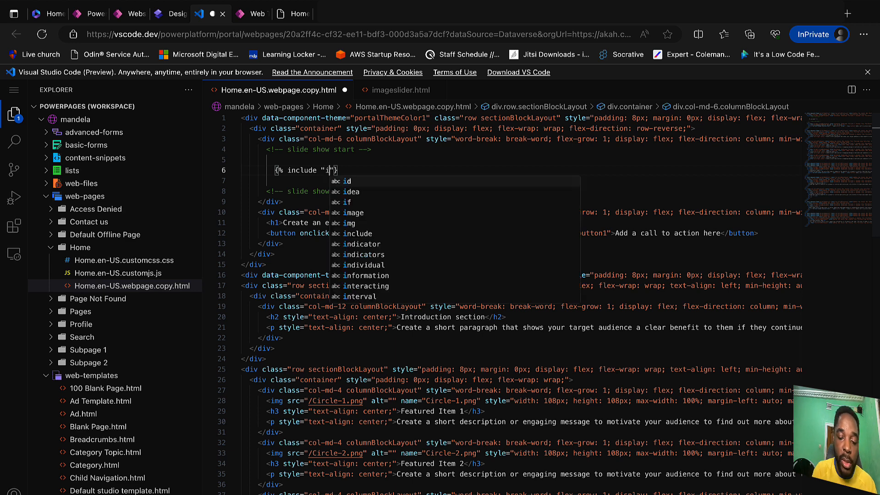
pyautogui.write('mage')
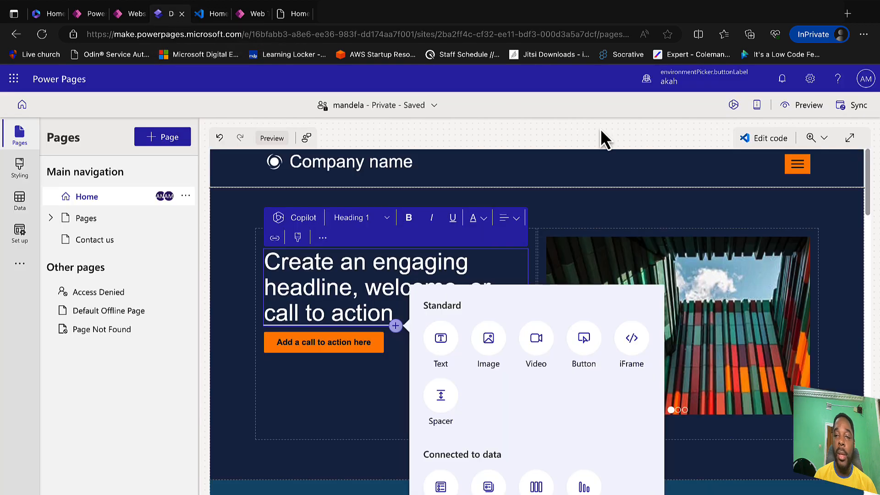
pyautogui.moveTo(858, 104)
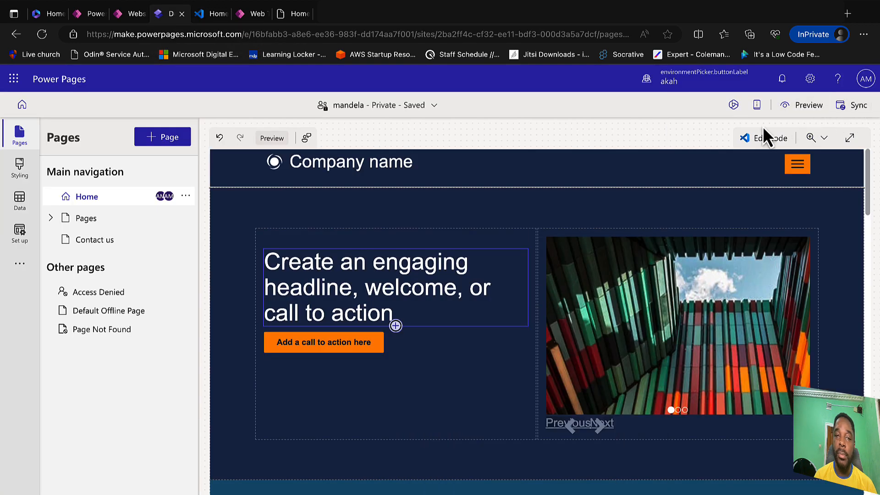
# - Select the image slider custom component on the Home page in the design studio
pyautogui.click(858, 105)
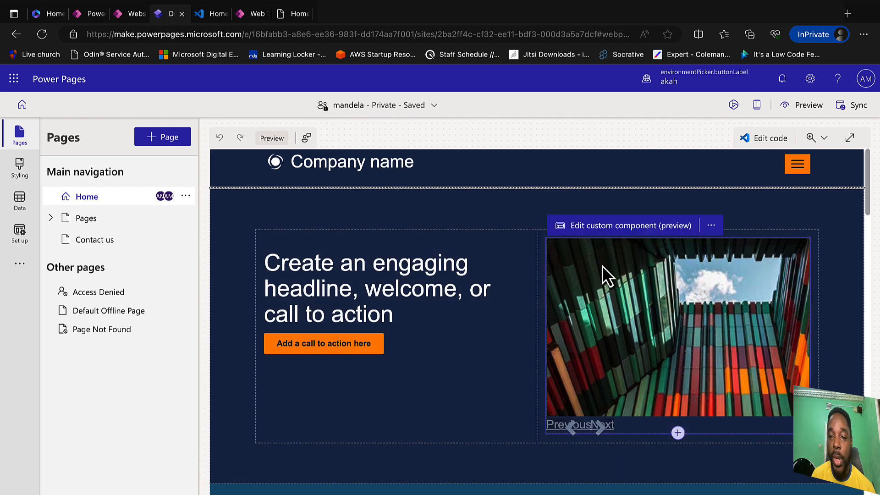
pyautogui.moveTo(614, 228)
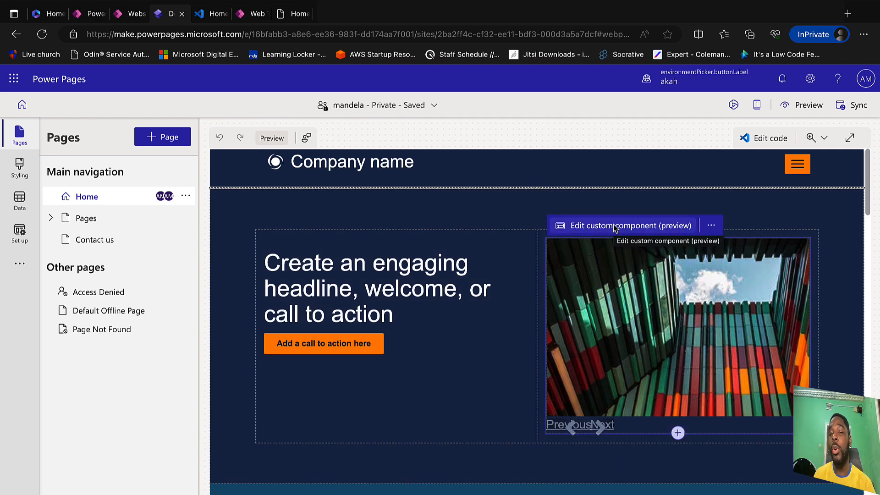
# - Configure the image slider custom component with Interval 10 and Indicators No, and confirm
pyautogui.click(631, 225)
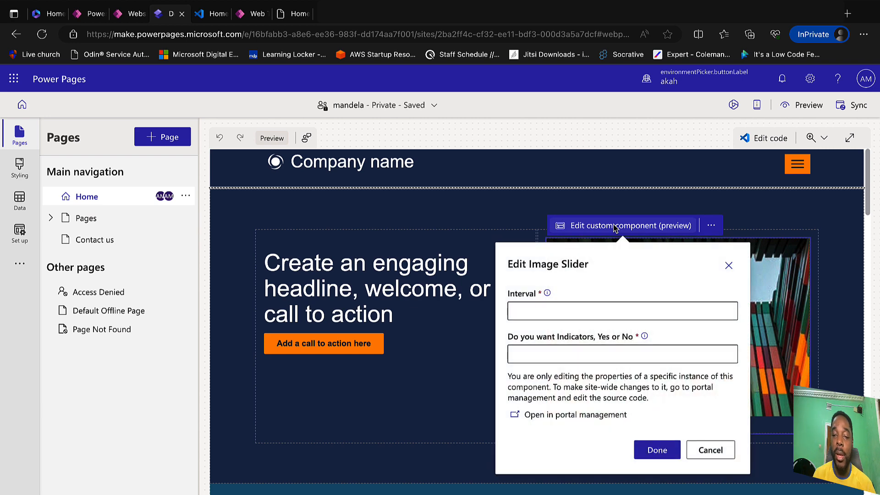
pyautogui.click(623, 311)
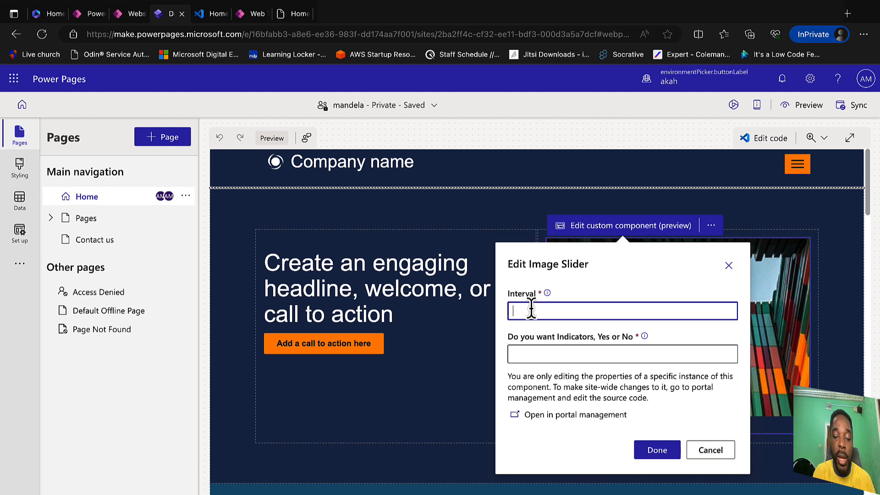
pyautogui.write('10')
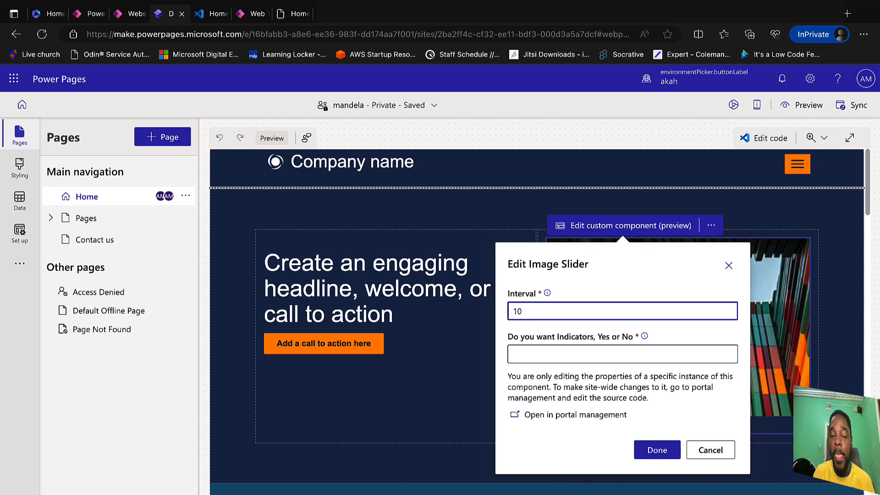
pyautogui.click(622, 365)
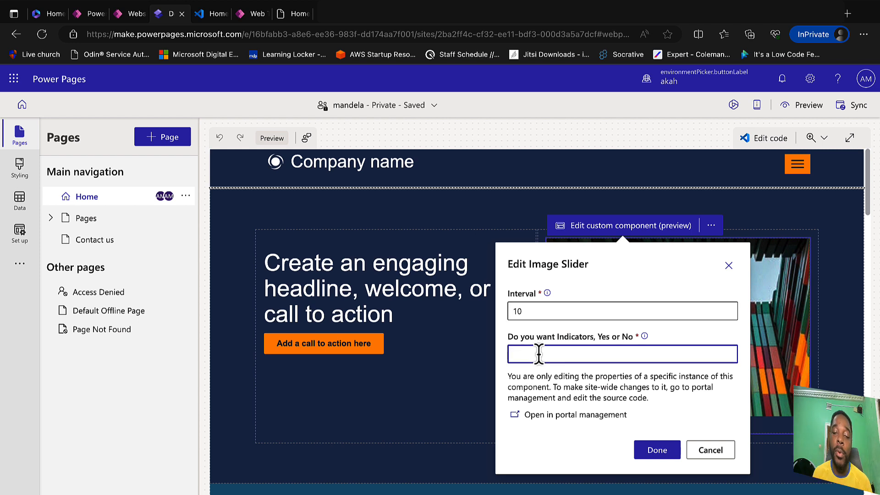
pyautogui.write('No')
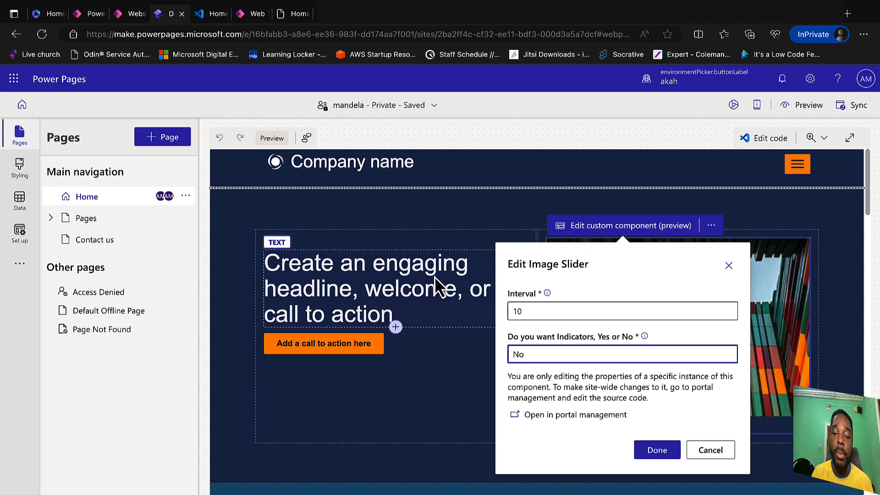
pyautogui.click(287, 13)
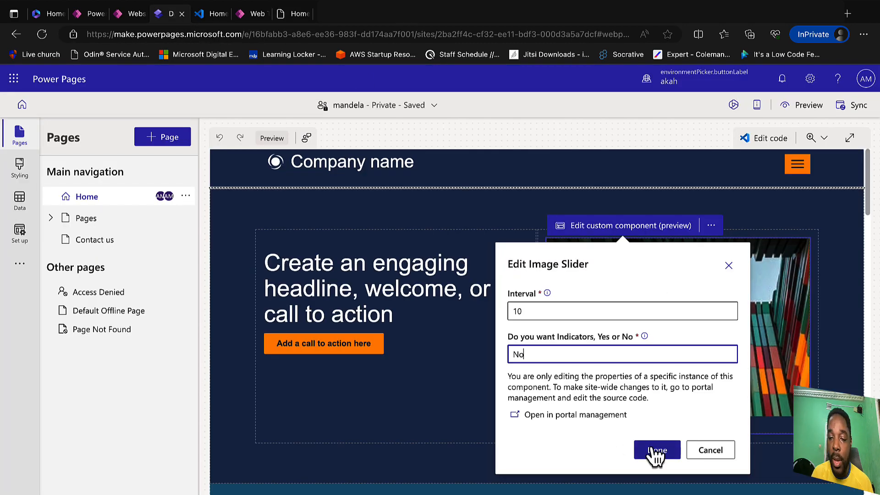
pyautogui.click(657, 449)
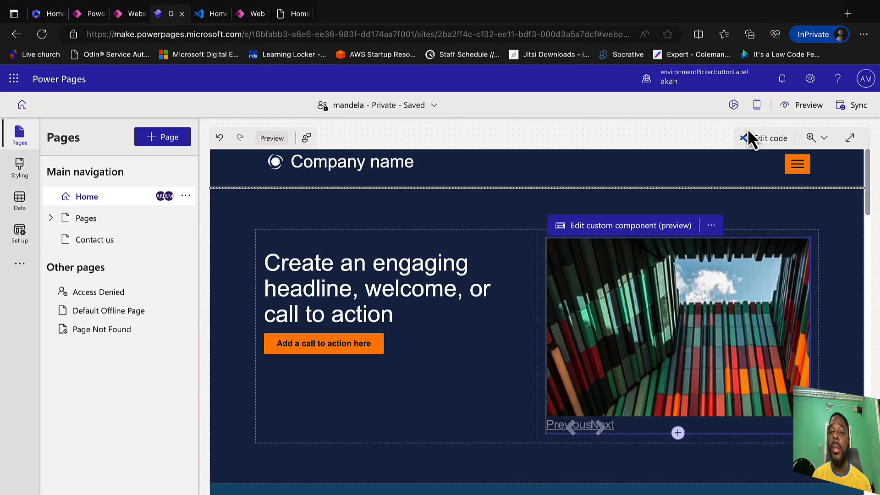
pyautogui.click(808, 105)
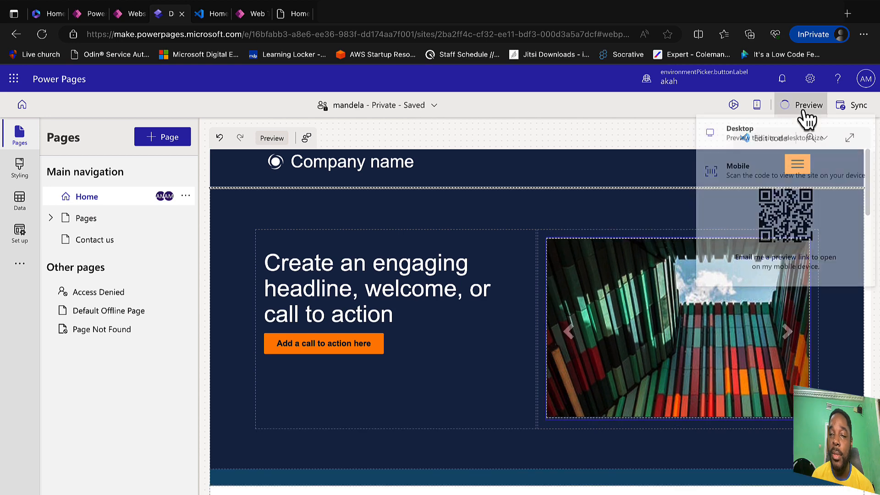
pyautogui.click(740, 133)
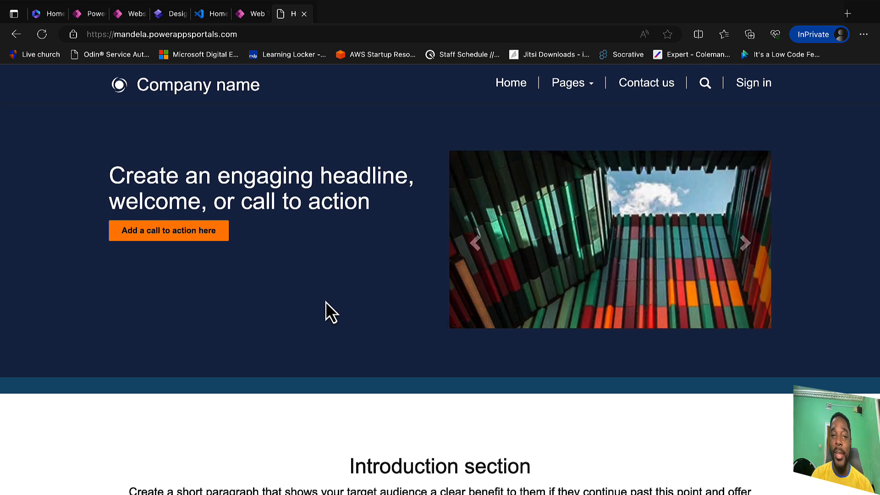
pyautogui.click(744, 243)
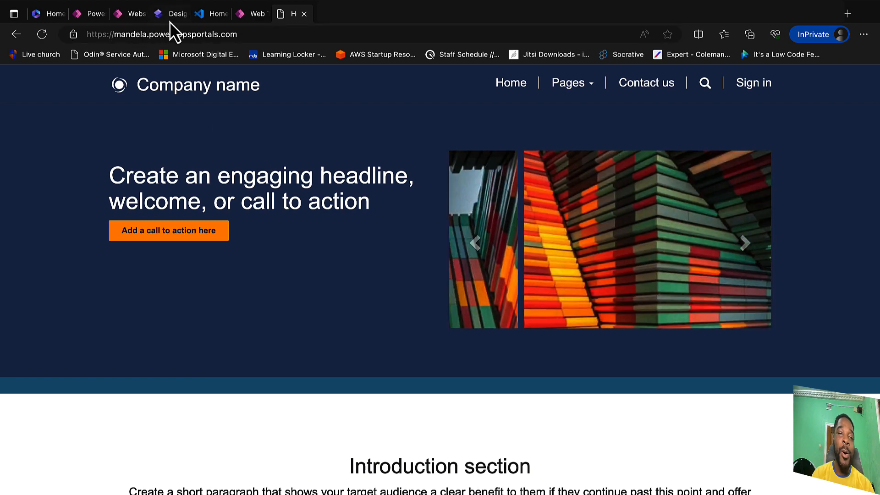
pyautogui.click(172, 13)
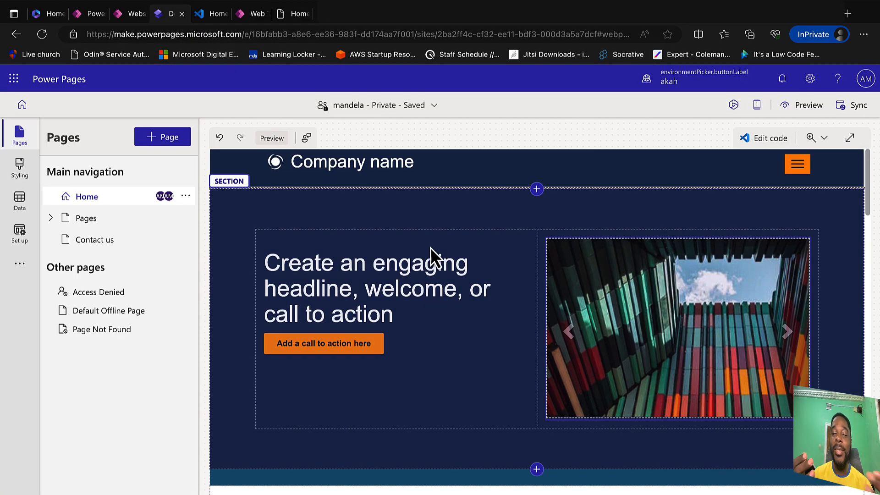